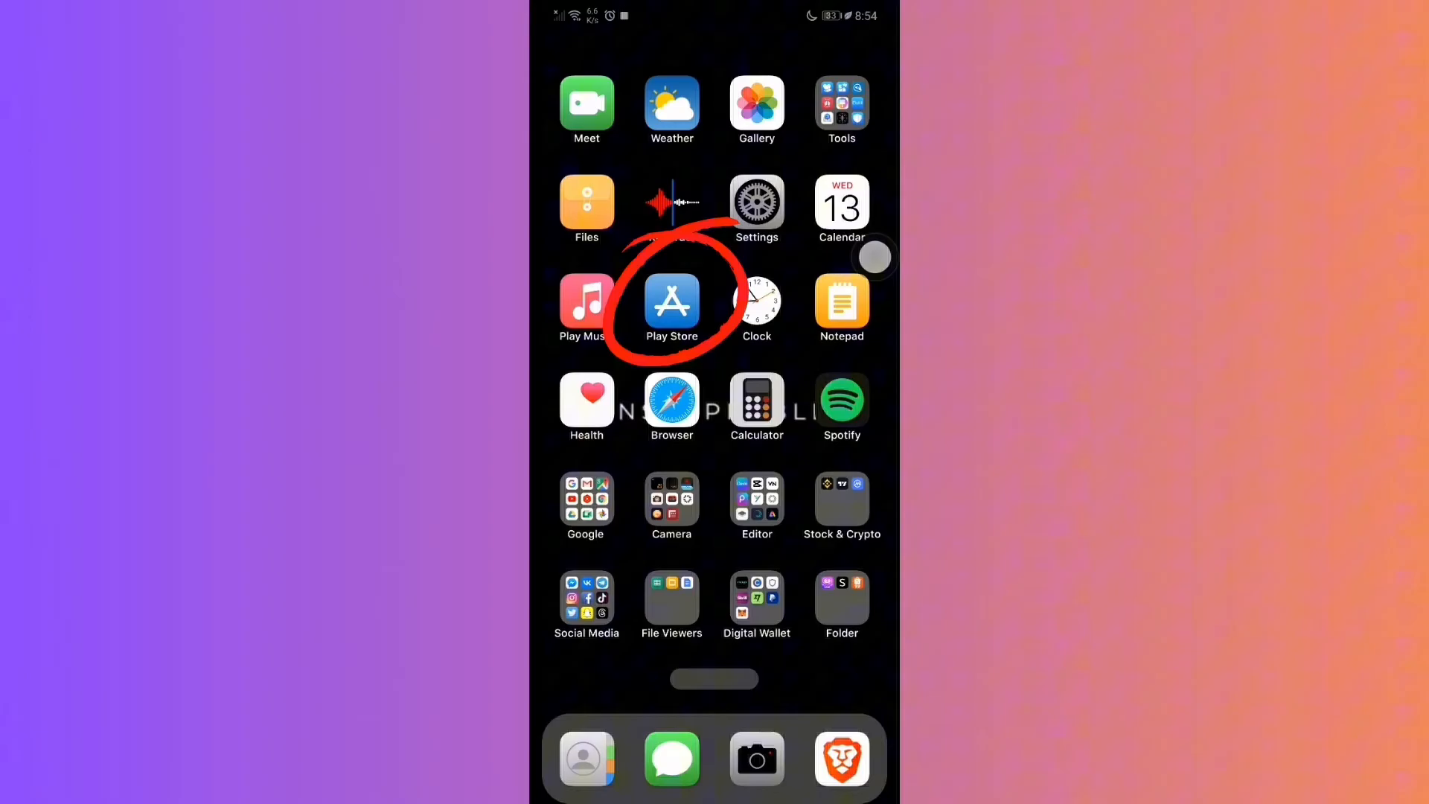
Step: Get Graph Messenger from the Play Store and launch it to its chat list
click(671, 301)
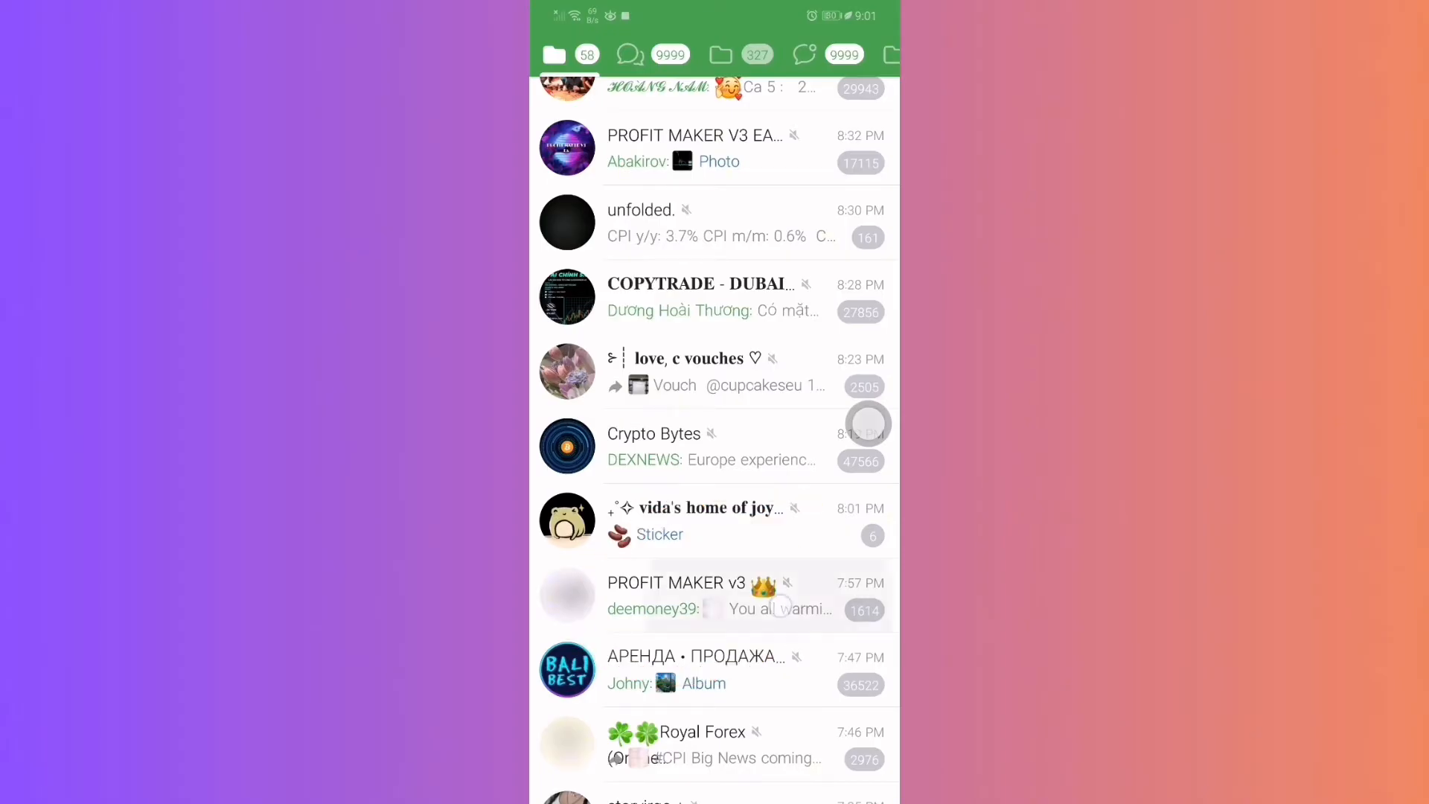
click(712, 596)
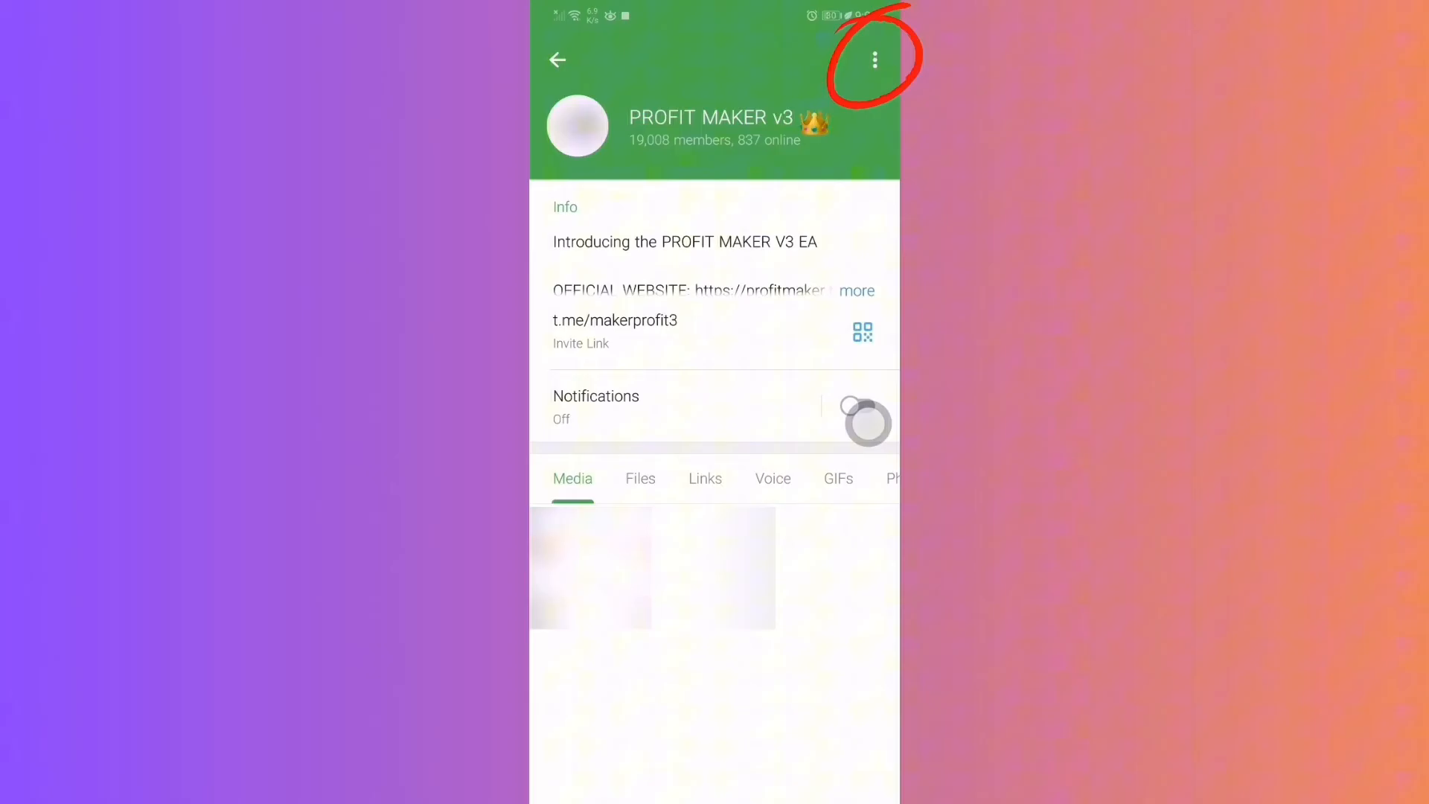
click(873, 60)
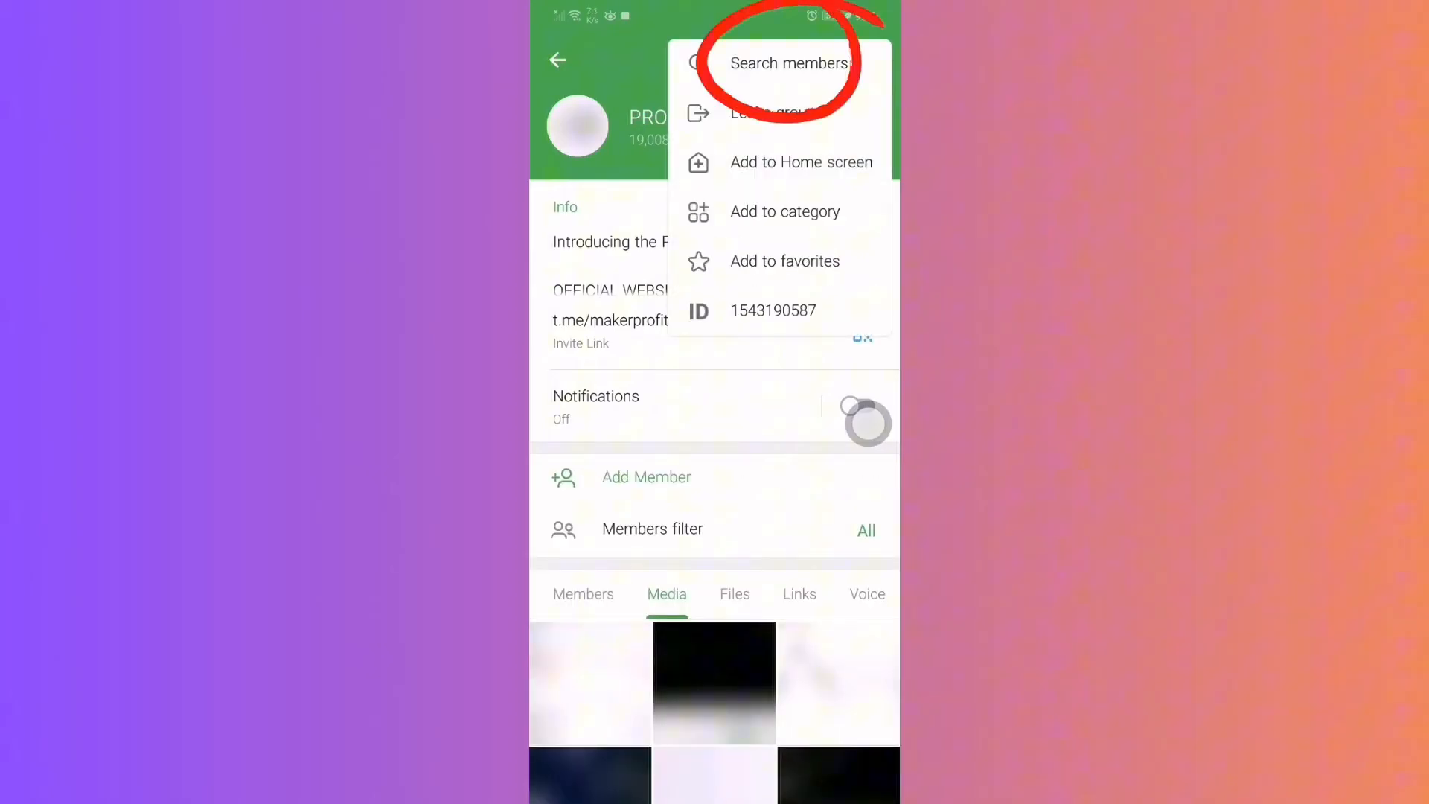
click(790, 63)
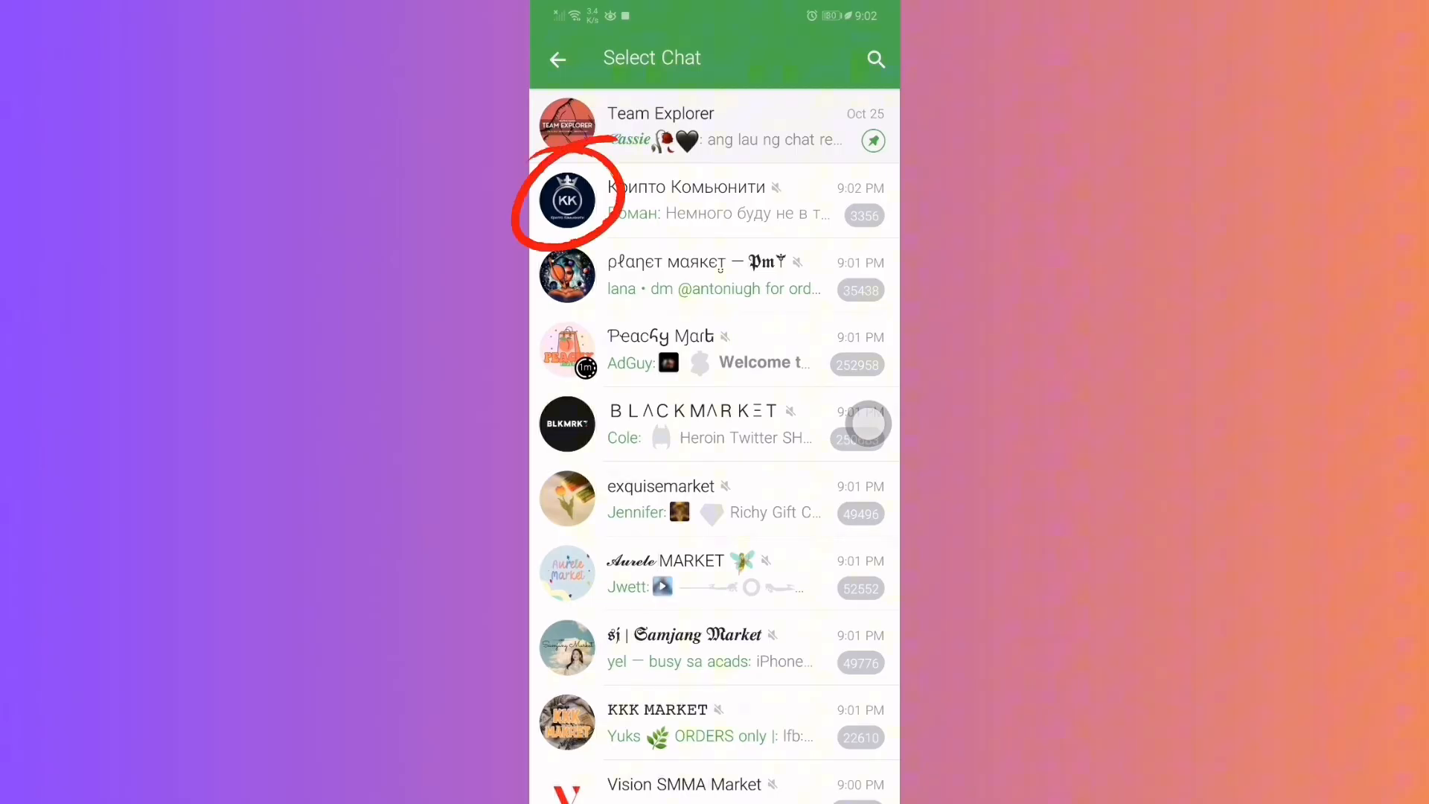
Step: Add the three selected users to the Крипто Комьюнити group and confirm
click(567, 199)
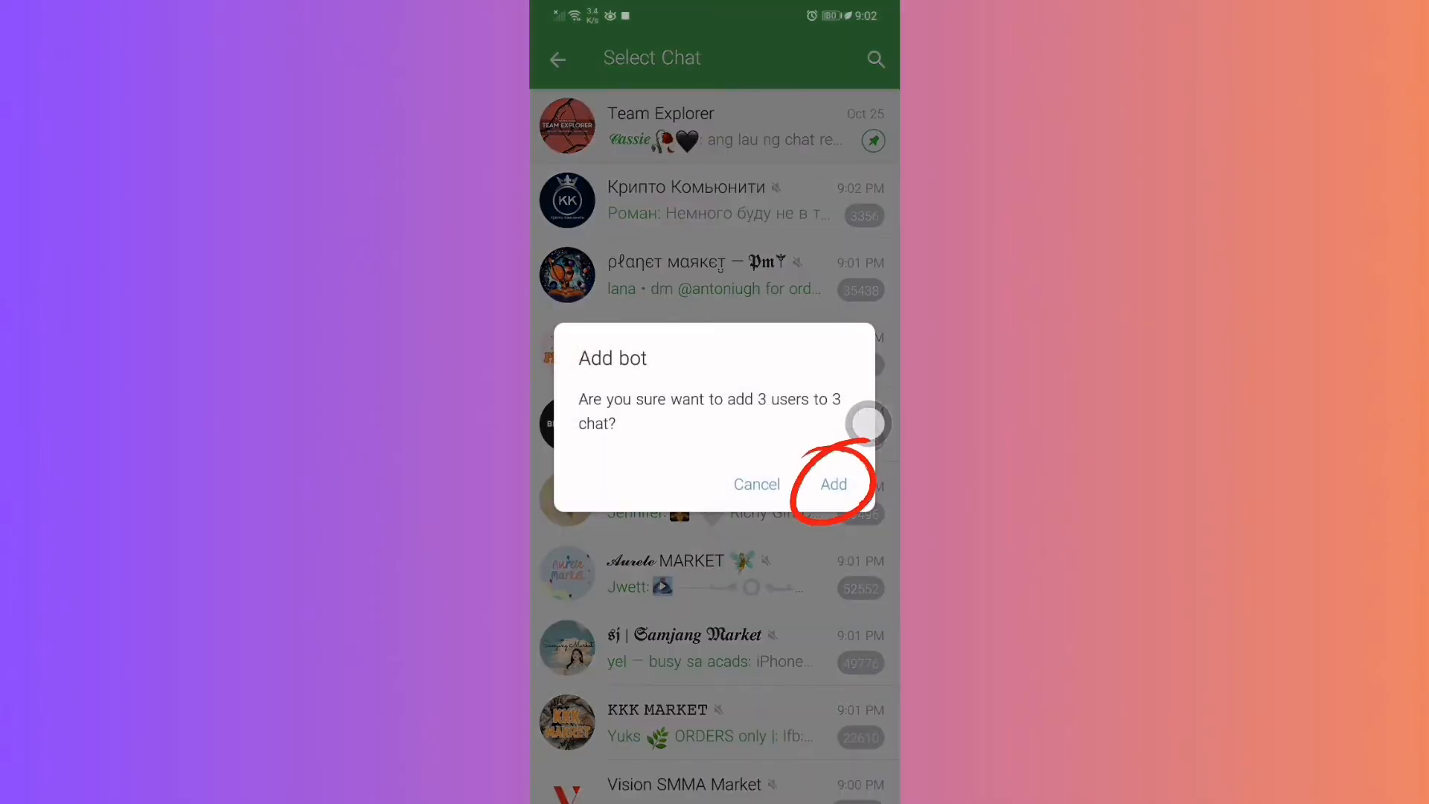
click(832, 484)
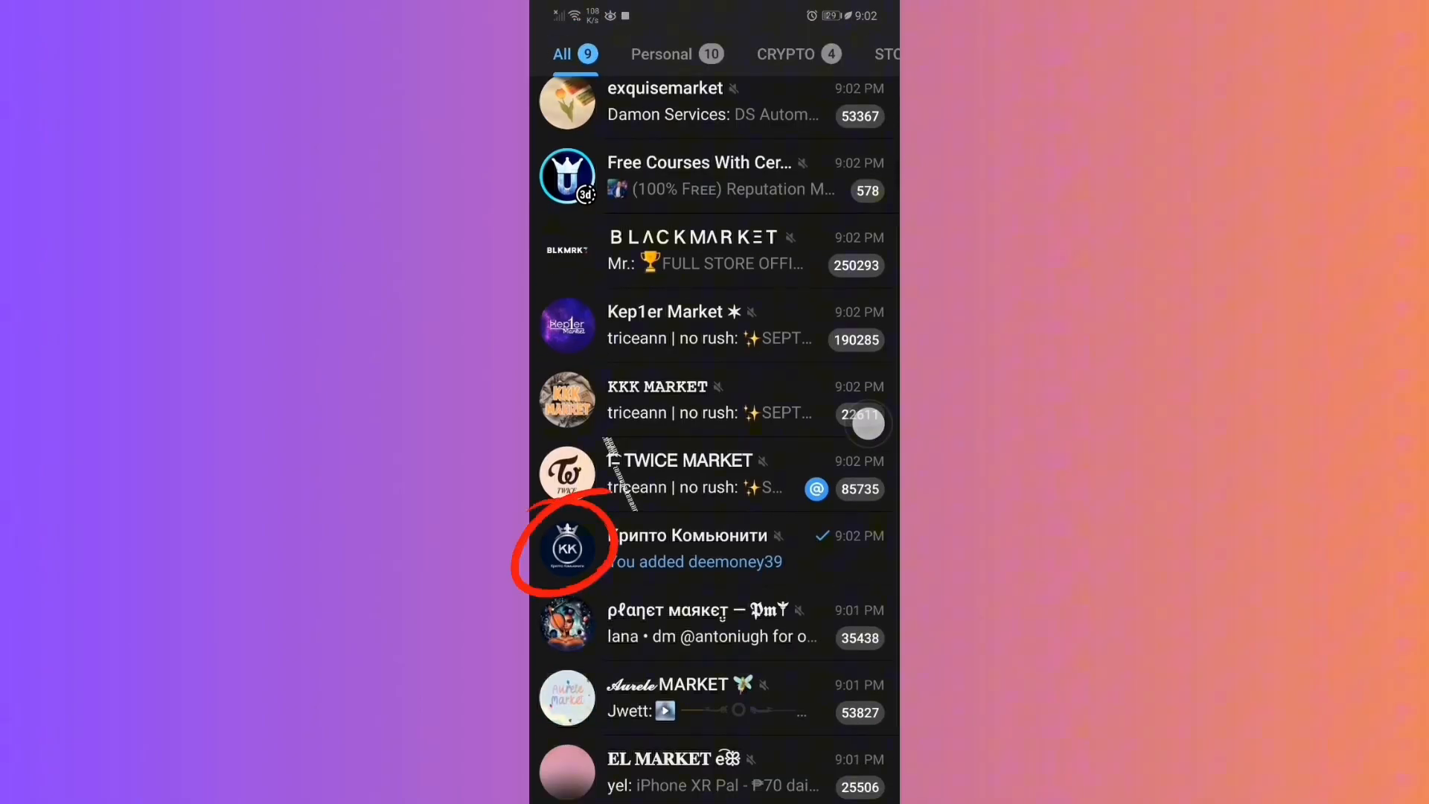
click(567, 548)
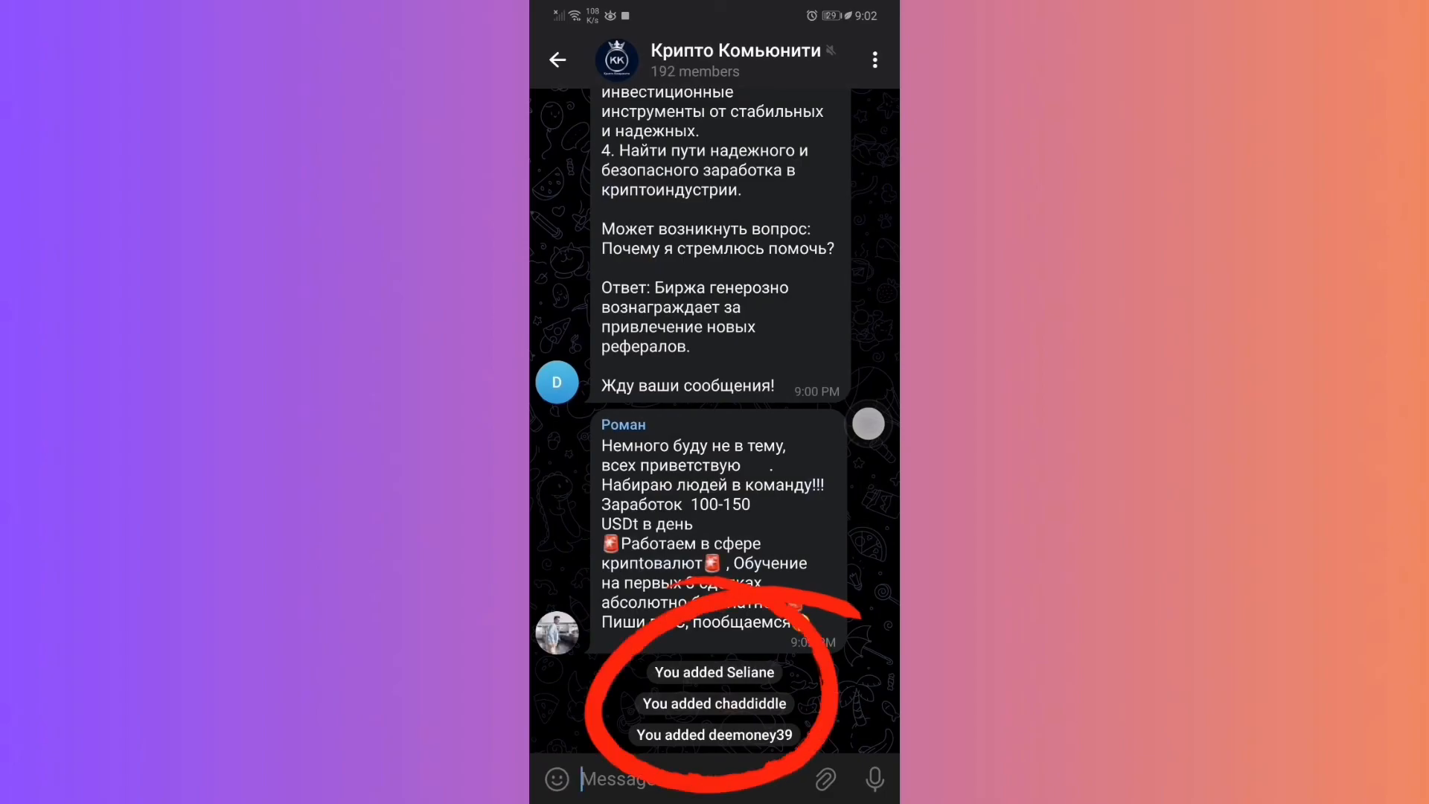